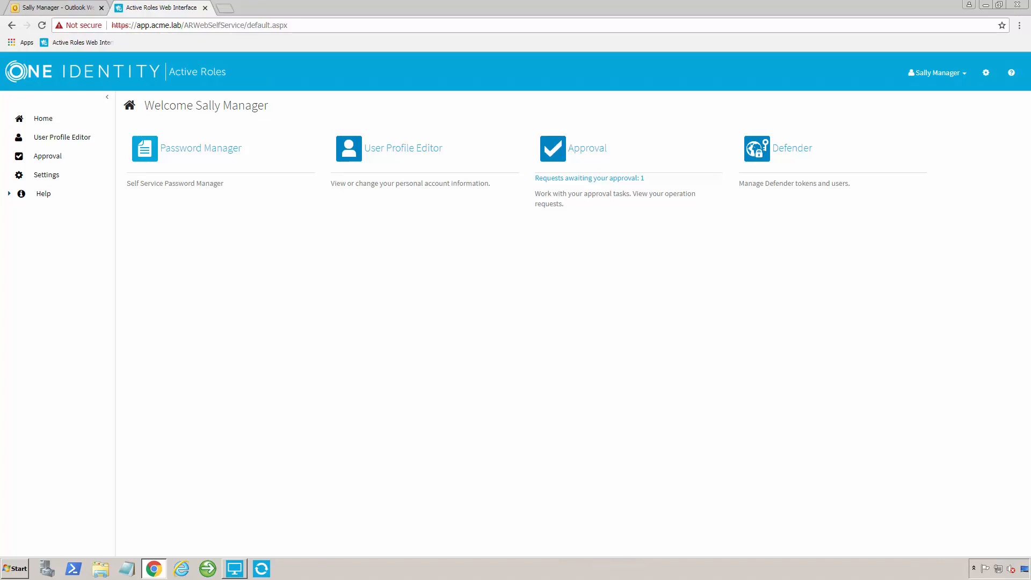
pyautogui.moveTo(208, 297)
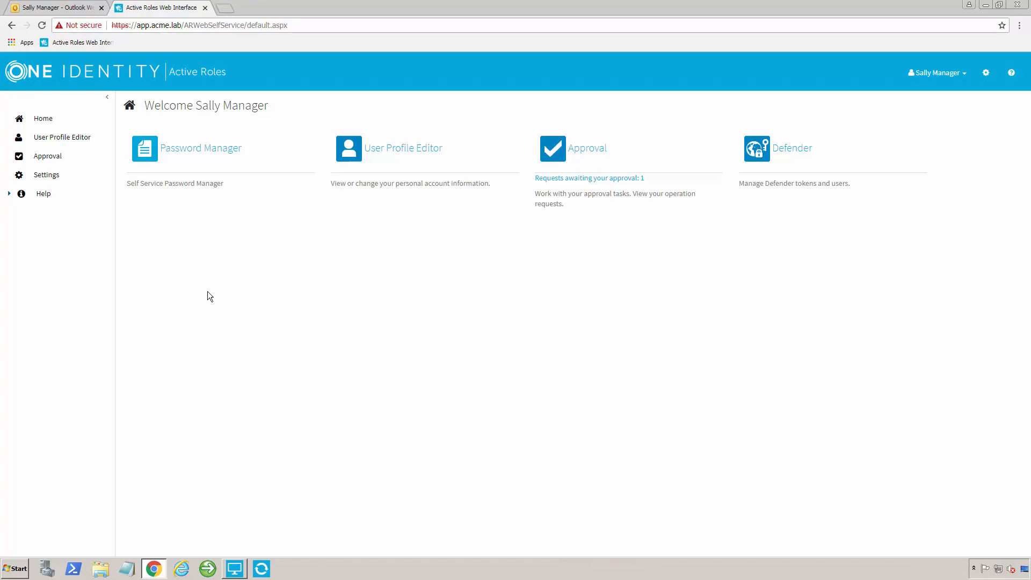
pyautogui.moveTo(406, 151)
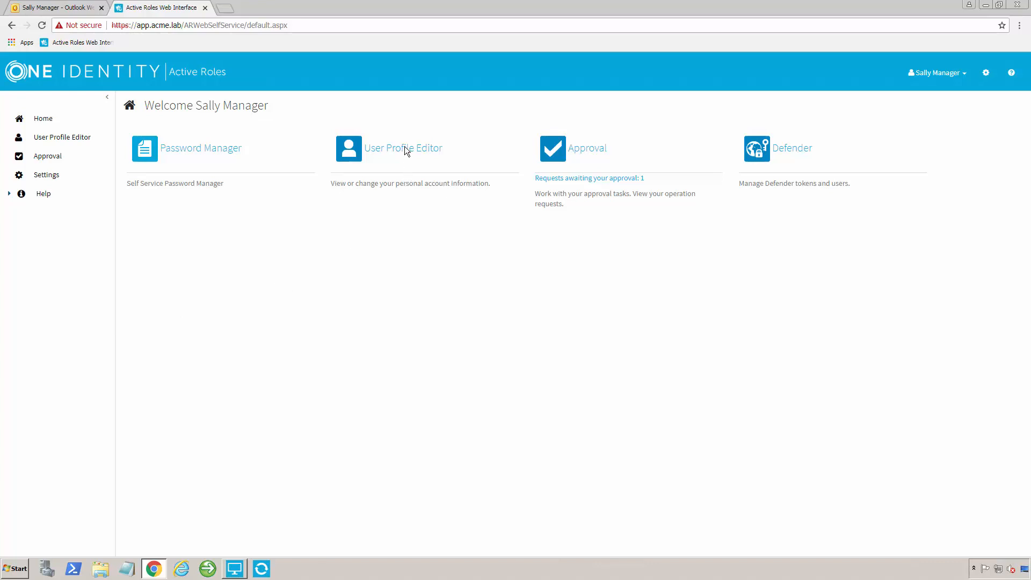
pyautogui.moveTo(389, 224)
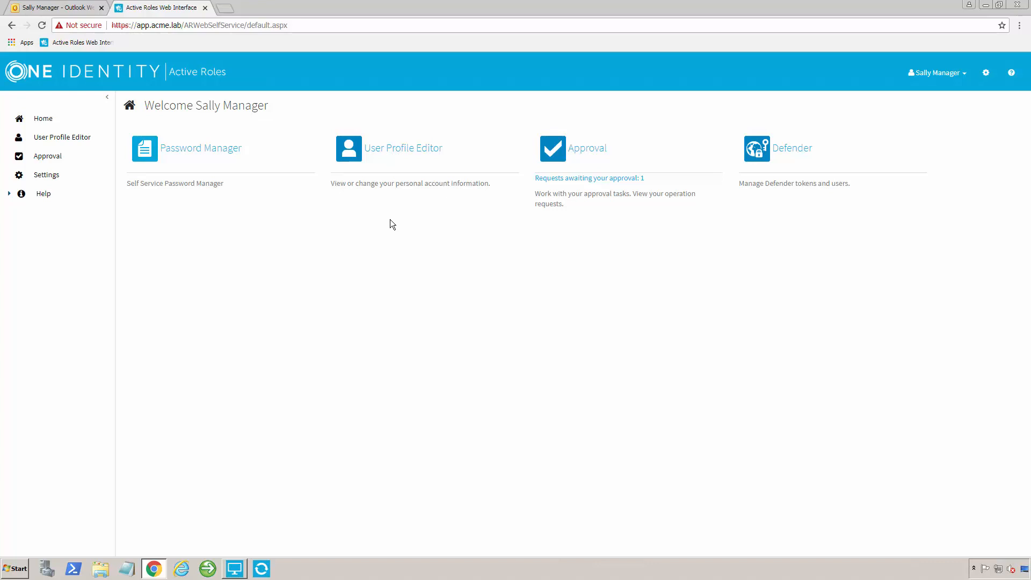
pyautogui.moveTo(394, 152)
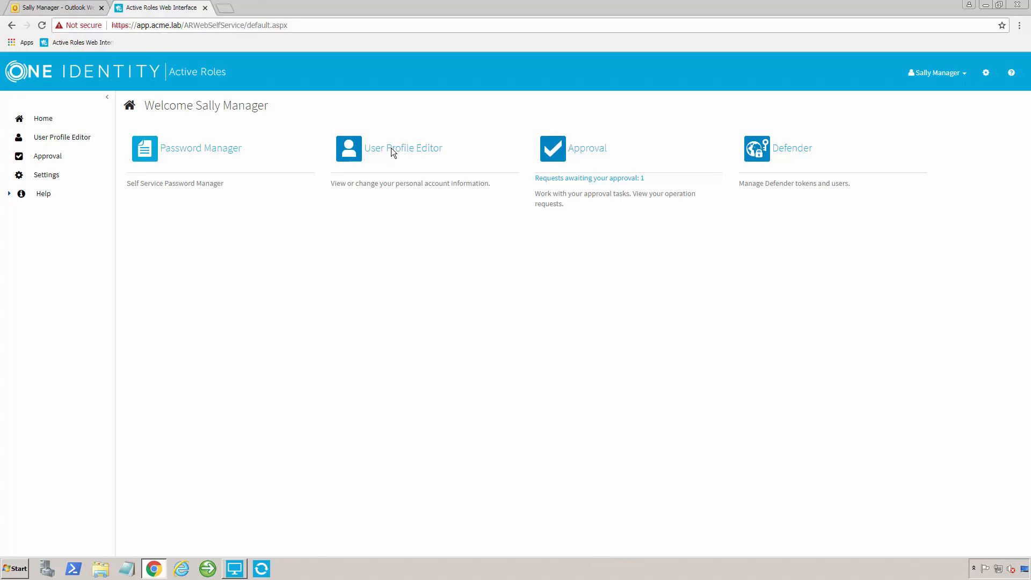
# Step: Launch the User Profile Editor from the home page to show Sally Manager's General details
pyautogui.click(402, 147)
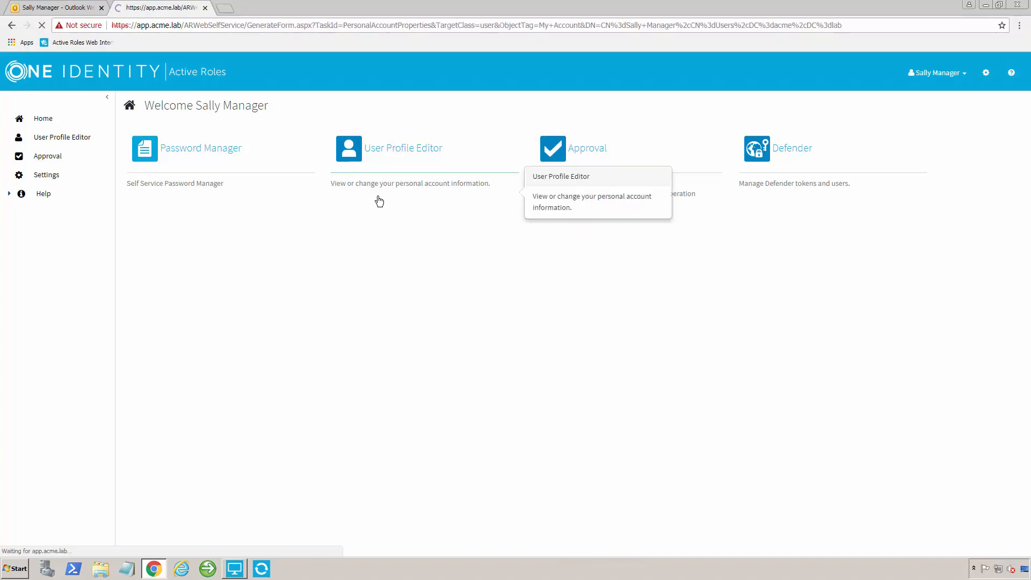
pyautogui.click(403, 148)
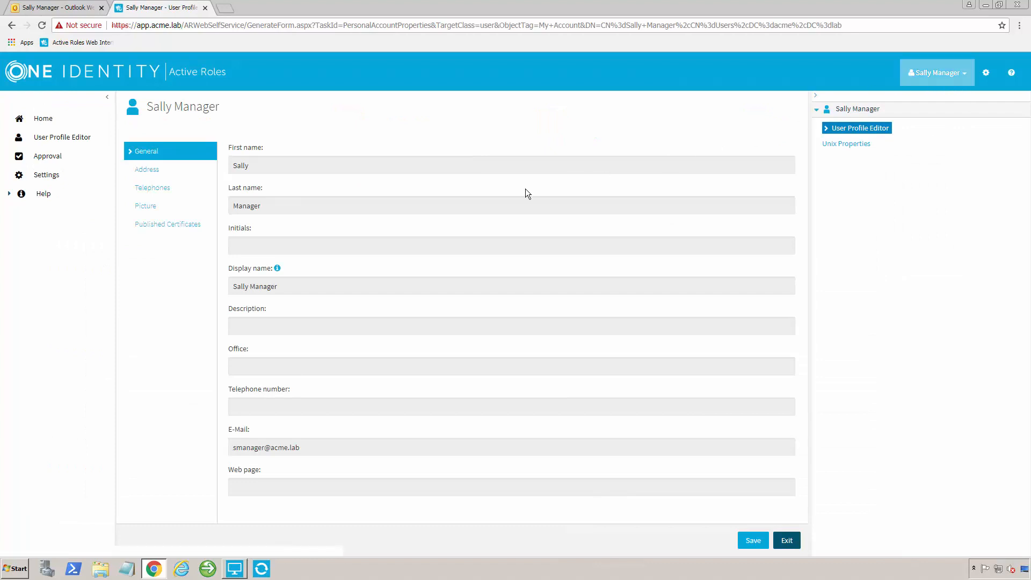
pyautogui.moveTo(286, 262)
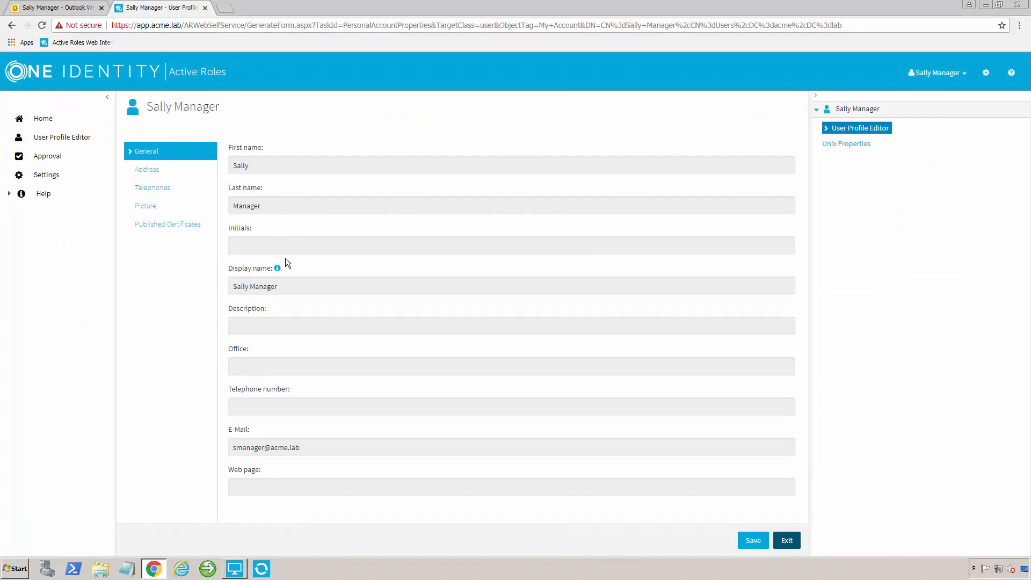
pyautogui.moveTo(301, 449)
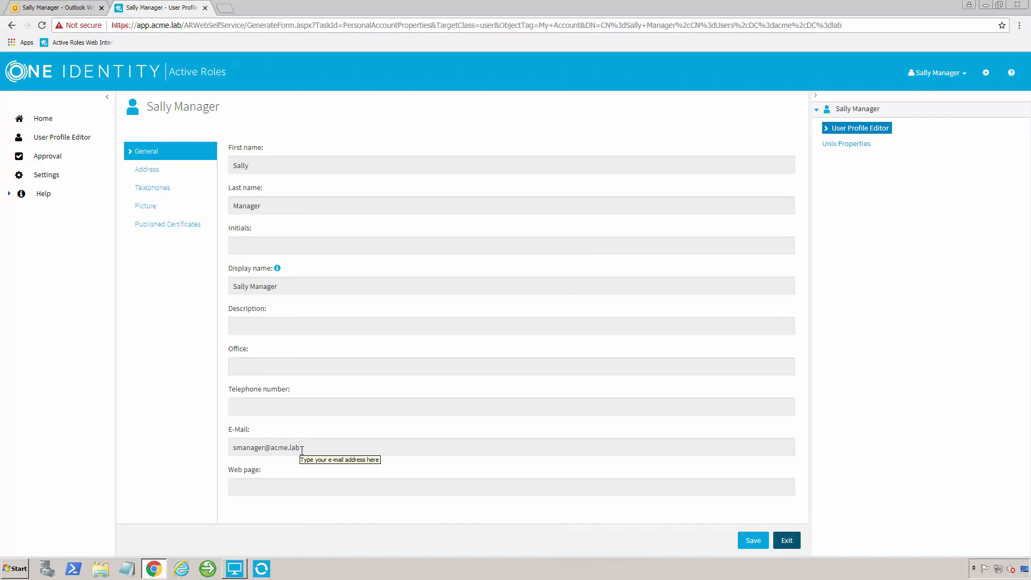
pyautogui.moveTo(251, 160)
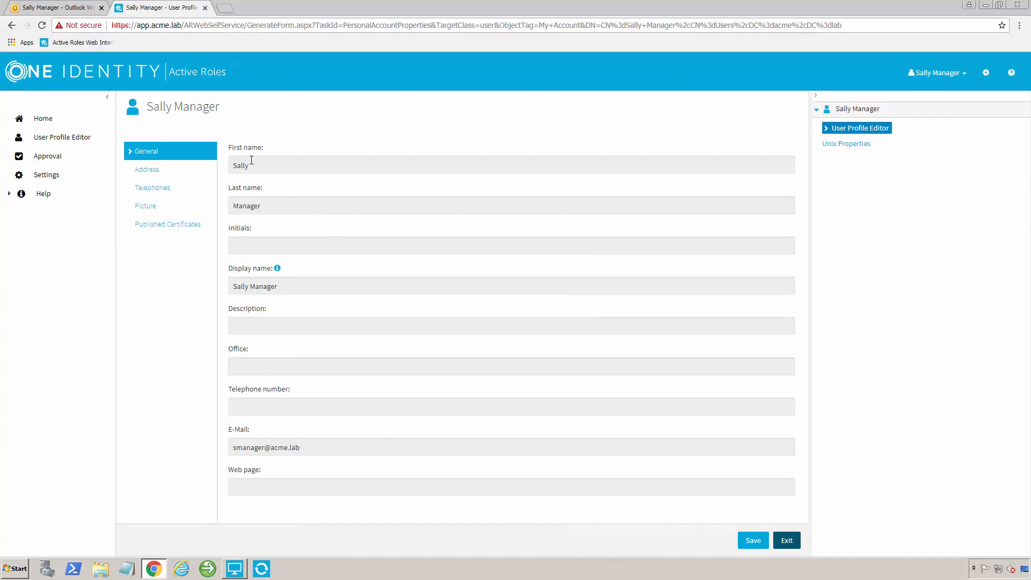
pyautogui.moveTo(262, 479)
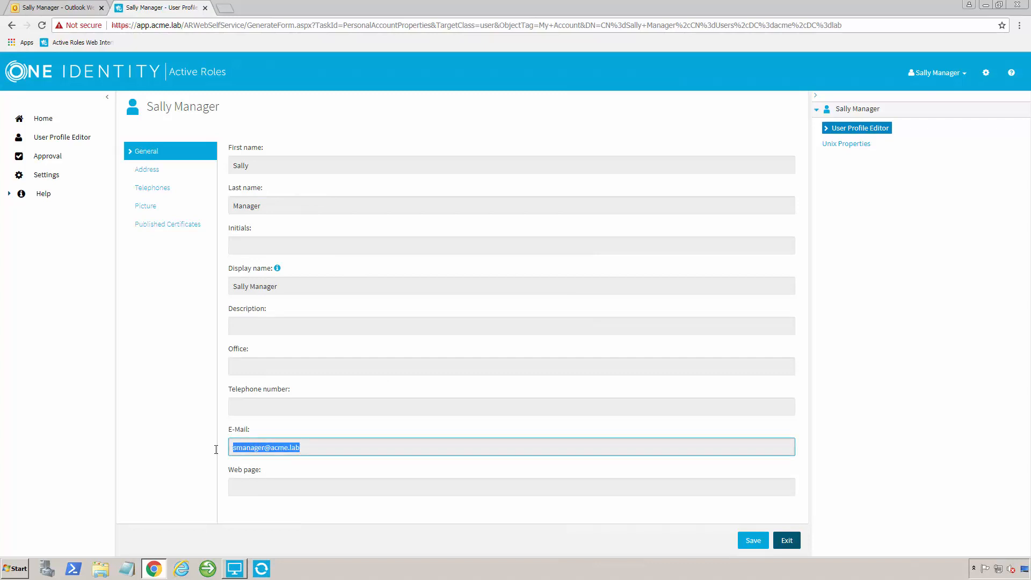
pyautogui.moveTo(151, 187)
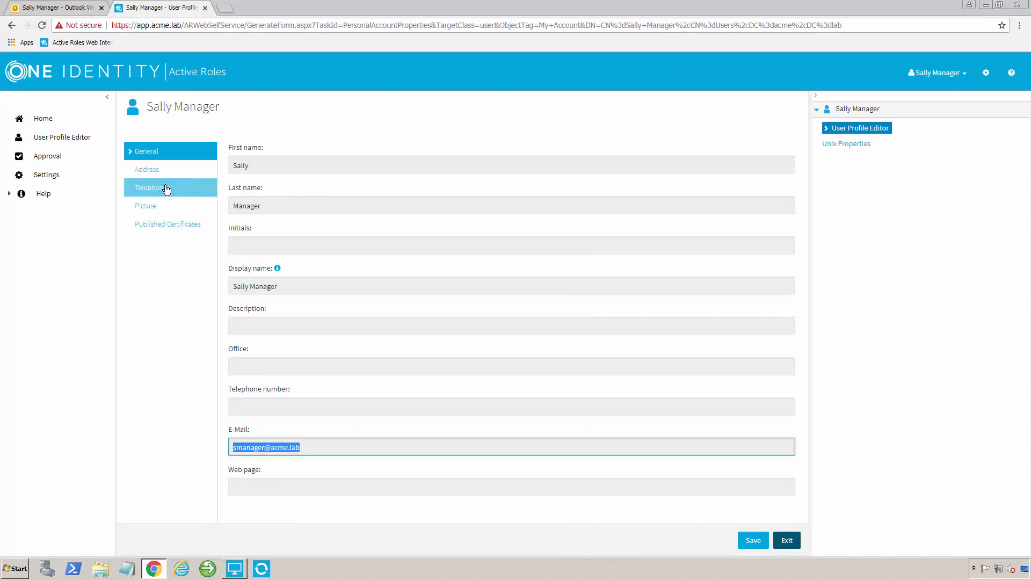
# Step: Switch the profile to the Telephones section listing home, pager and mobile numbers
pyautogui.click(153, 187)
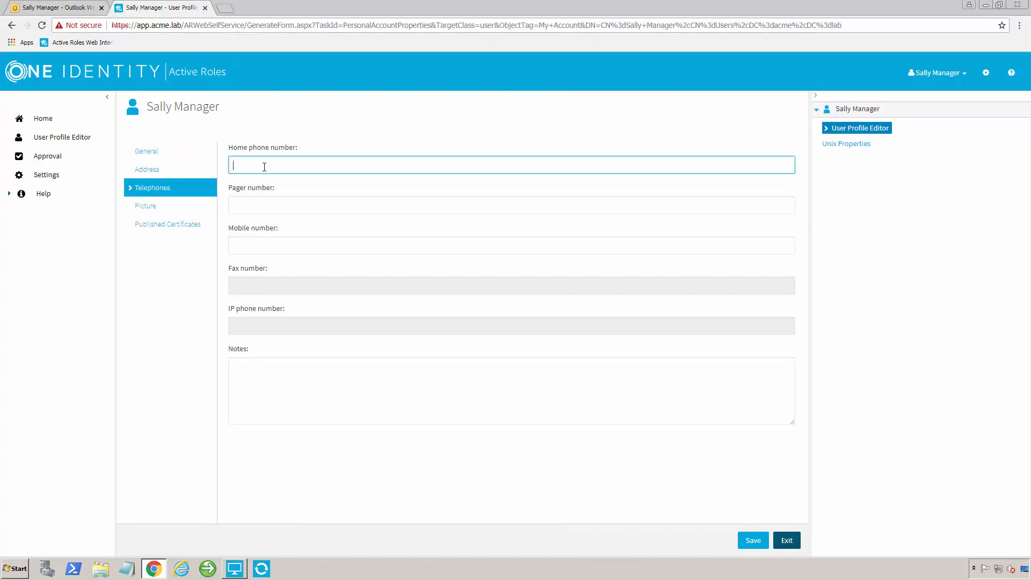
pyautogui.moveTo(251, 228)
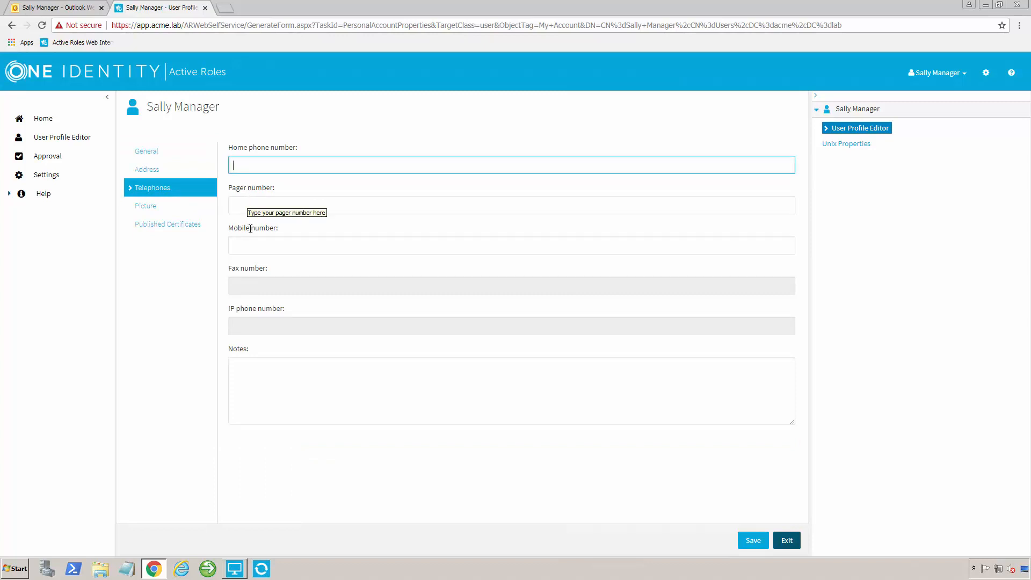
pyautogui.moveTo(257, 245)
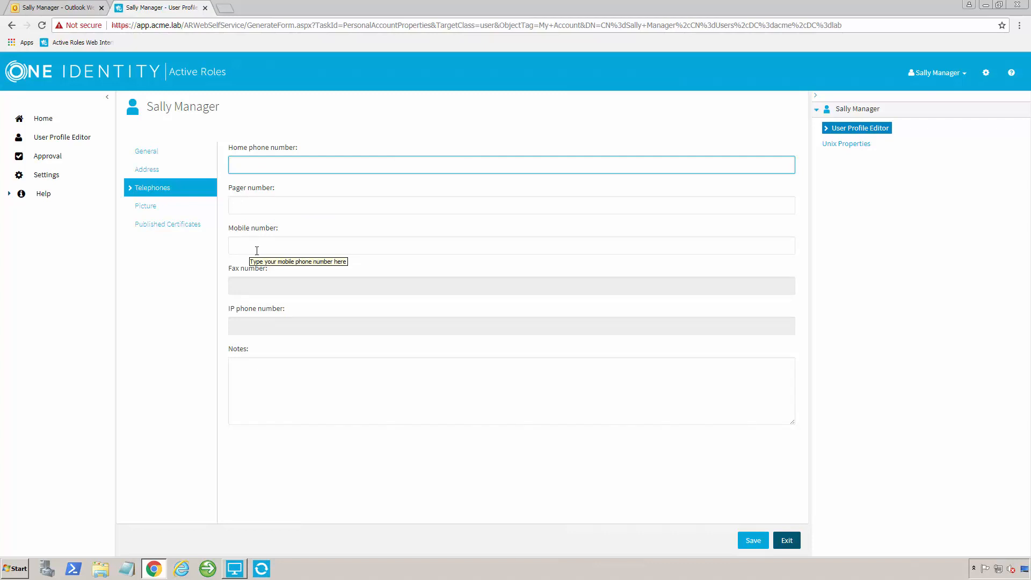
# Step: Switch the profile to the Picture section, which has no photo set
pyautogui.click(145, 207)
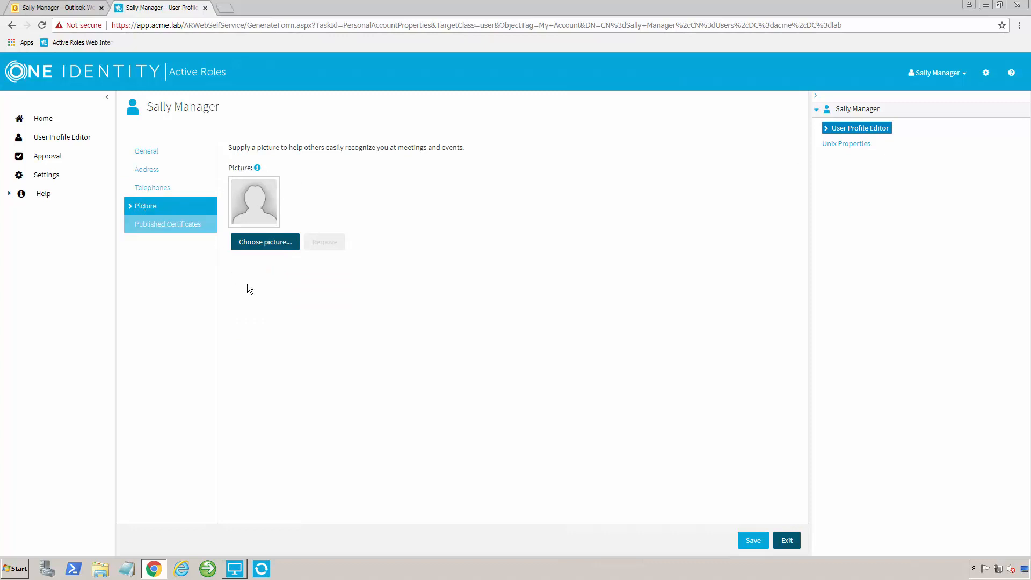
pyautogui.moveTo(274, 309)
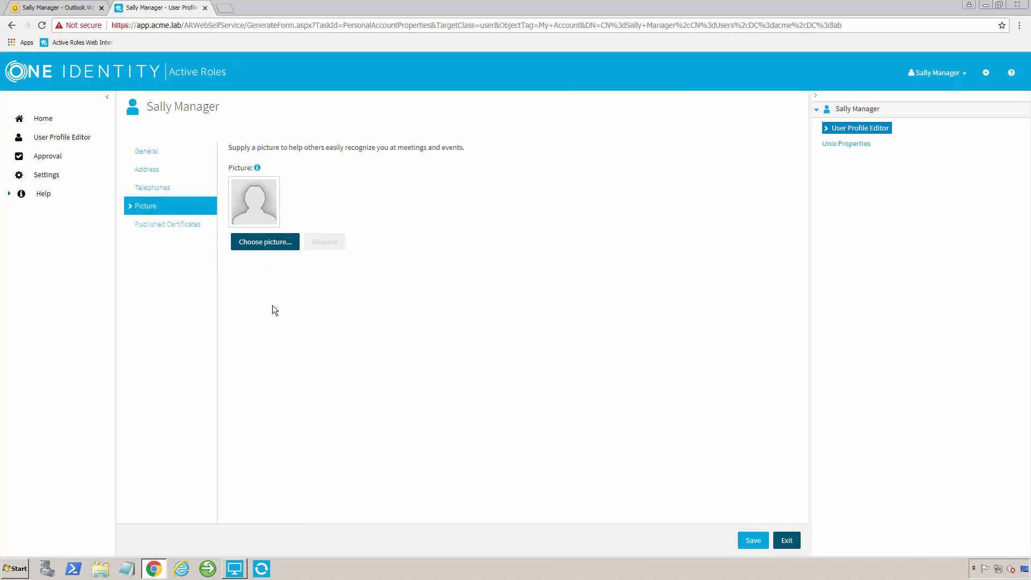
pyautogui.moveTo(264, 242)
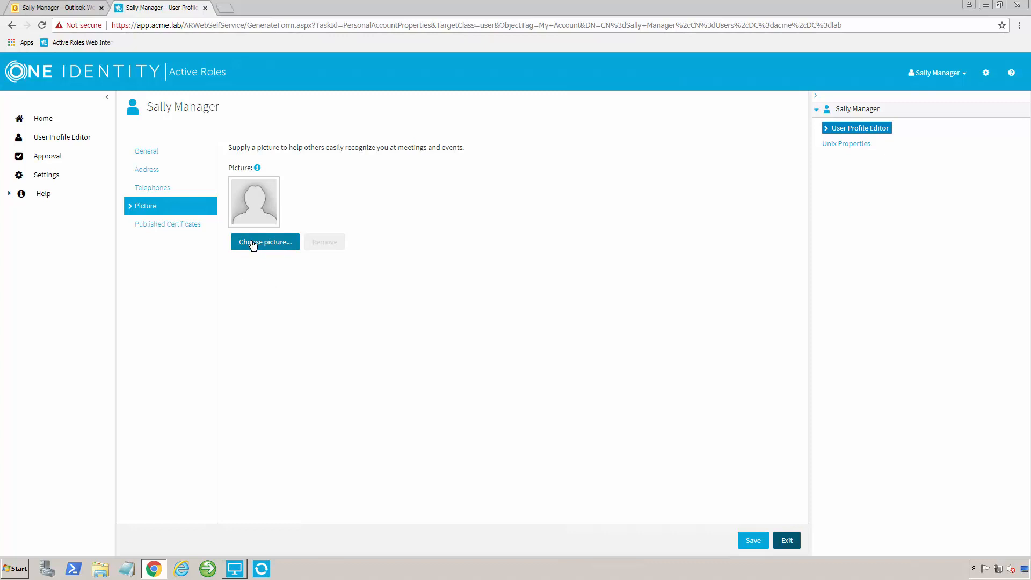
pyautogui.moveTo(93, 265)
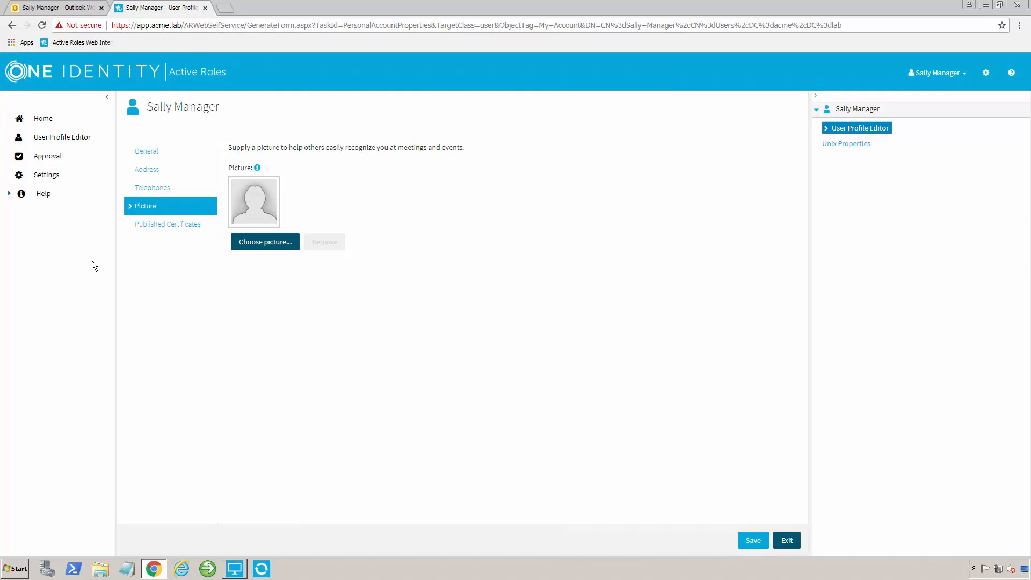
# Step: Return to the General section showing Sally Manager's name, display name and e-mail
pyautogui.click(146, 151)
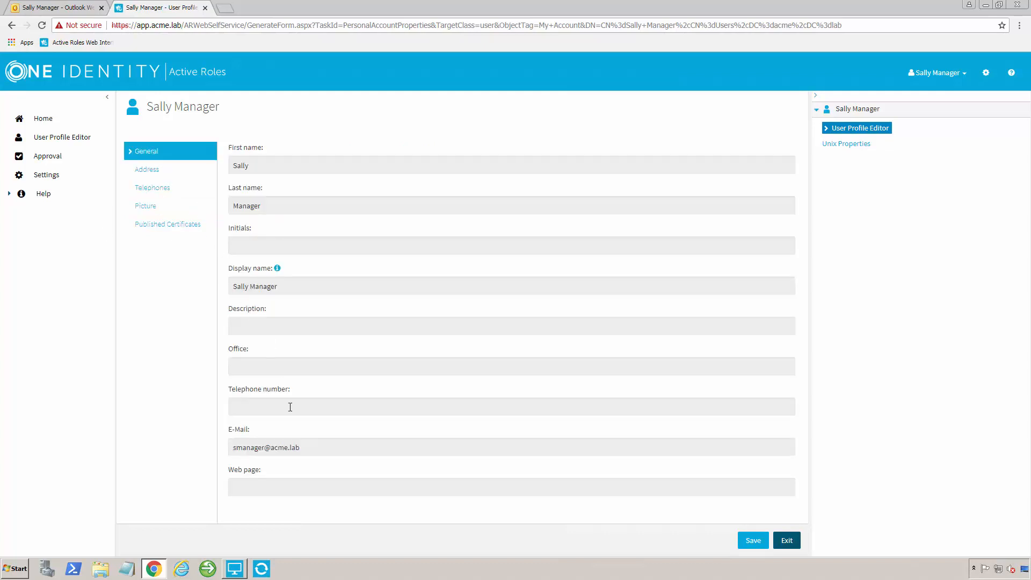
pyautogui.moveTo(289, 406)
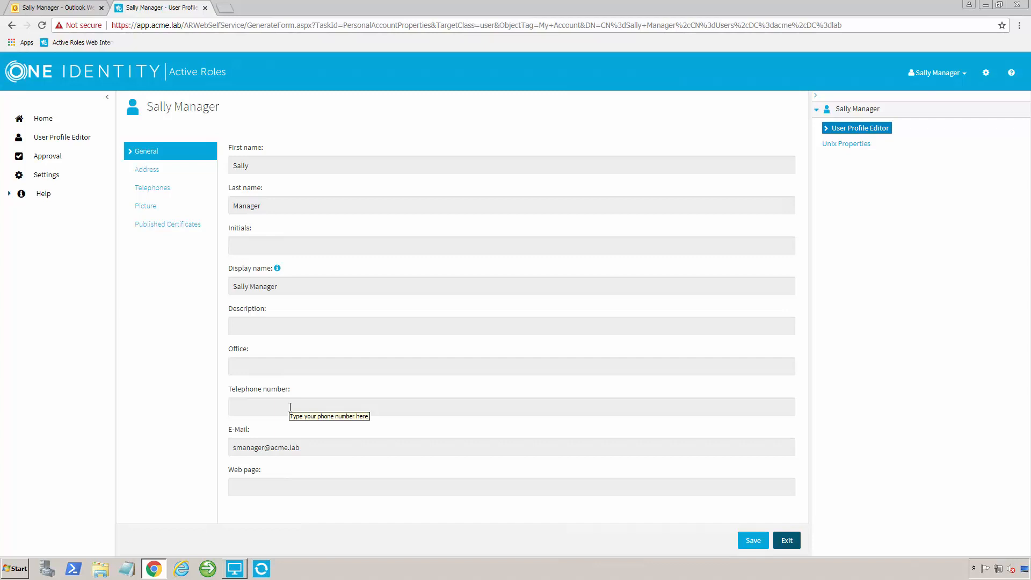
pyautogui.moveTo(626, 496)
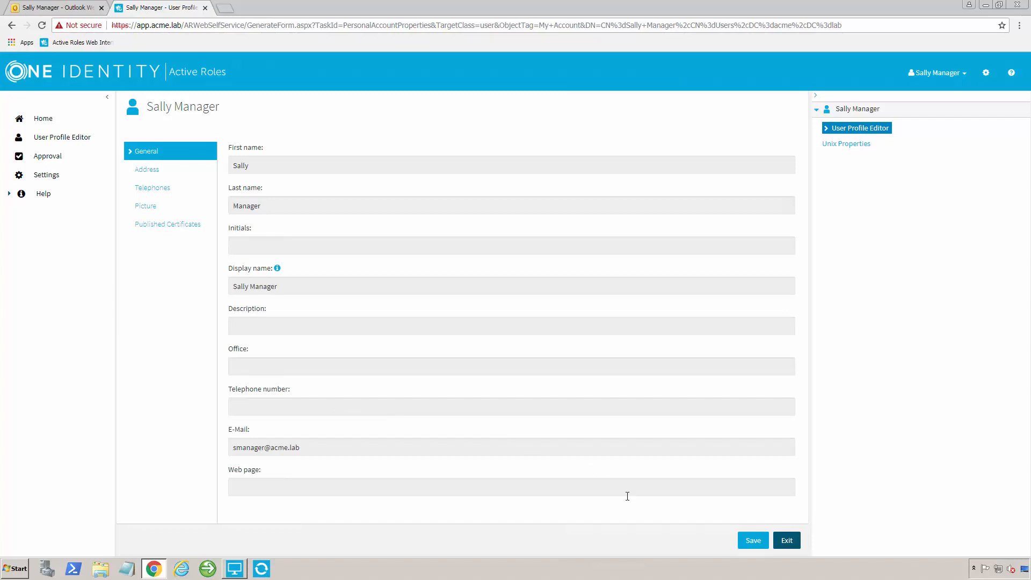
# Step: Exit the User Profile Editor back to the home page
pyautogui.click(786, 540)
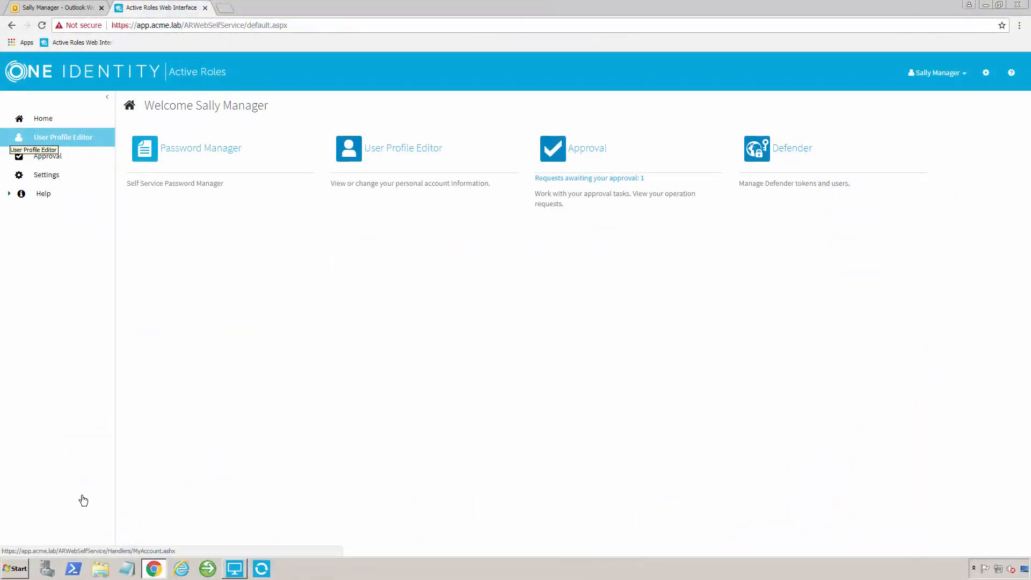
pyautogui.moveTo(514, 184)
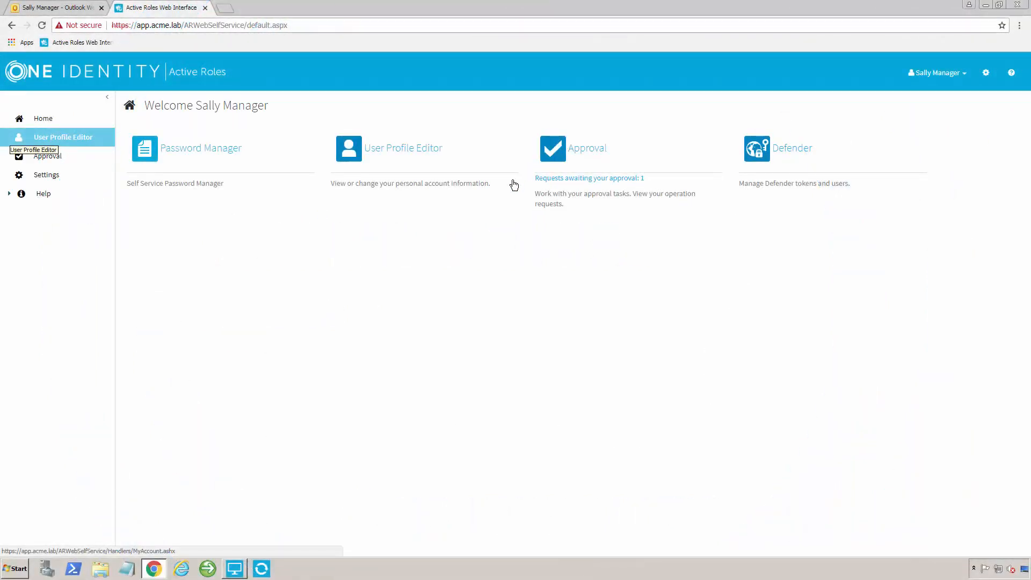
pyautogui.moveTo(572, 183)
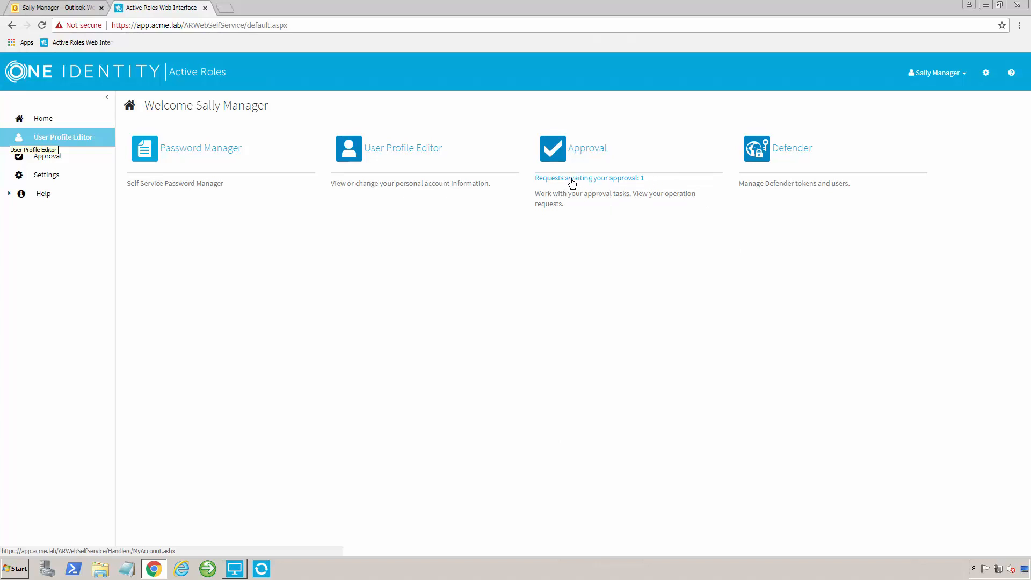
pyautogui.moveTo(591, 153)
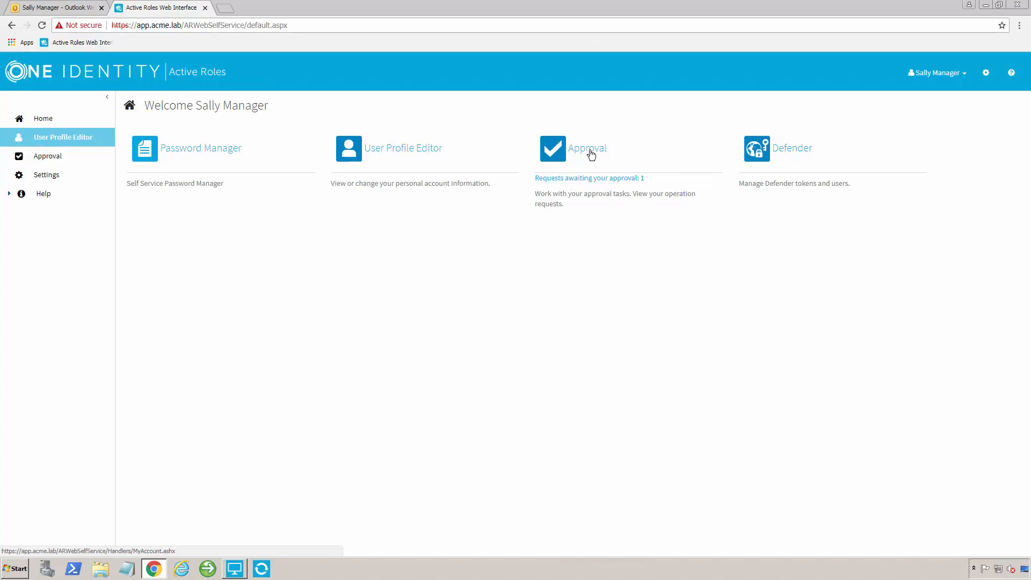
# Step: Go to Approval to list the pending request removing Test User from Sensitive Account Group
pyautogui.click(589, 148)
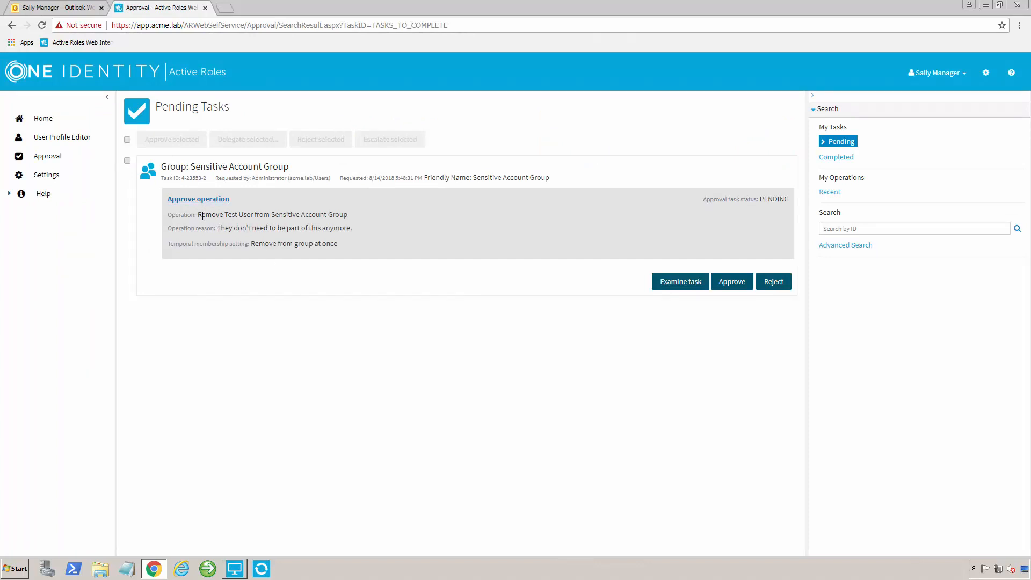
pyautogui.moveTo(283, 238)
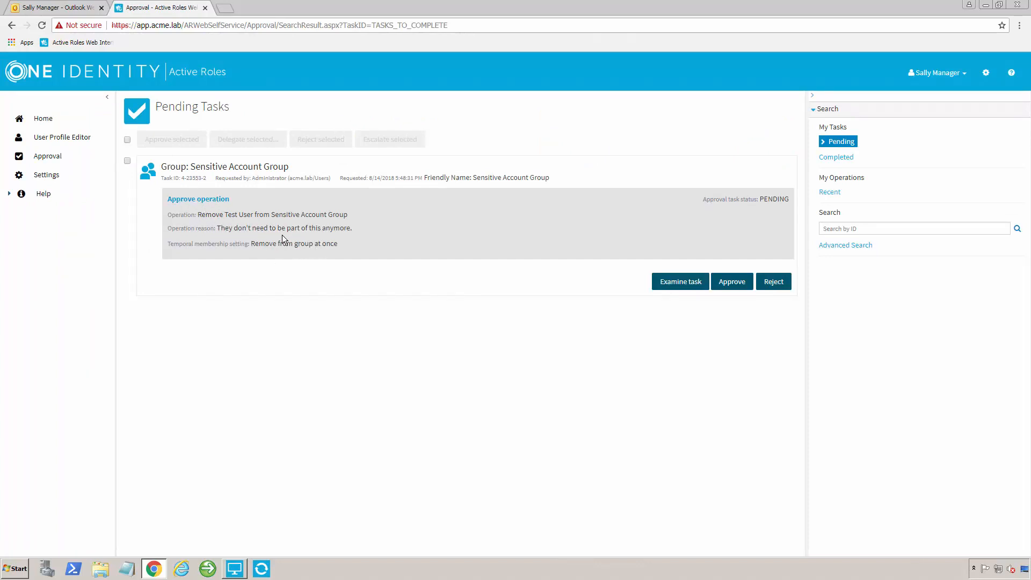
pyautogui.moveTo(213, 217)
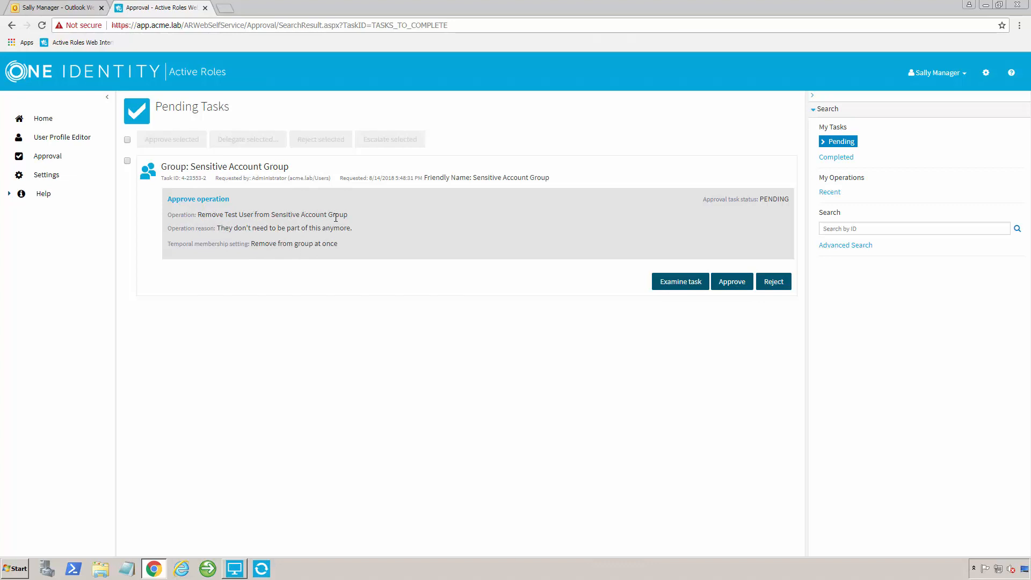
pyautogui.moveTo(221, 238)
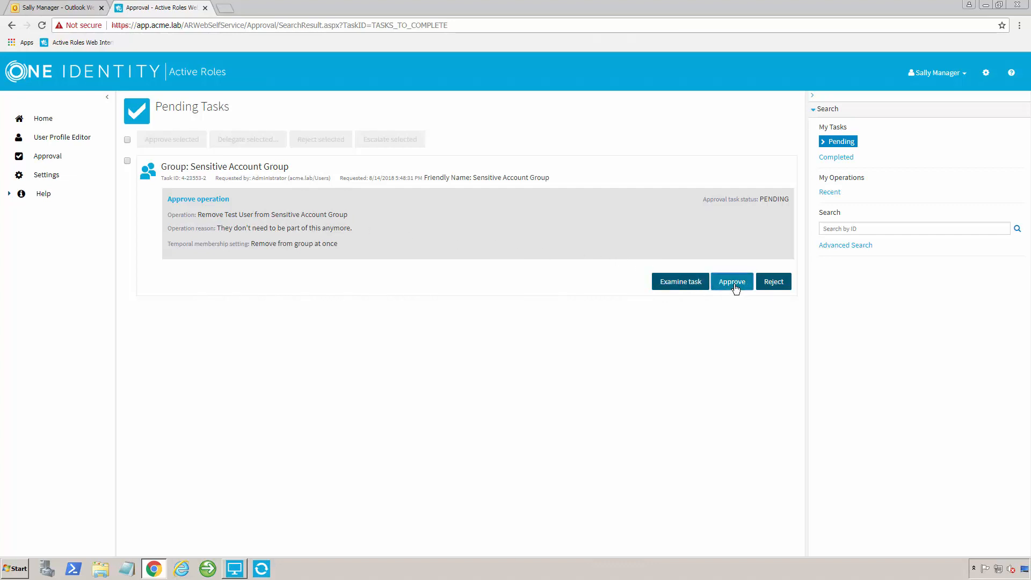
# Step: Approve the Test User removal request and confirm with OK, giving no reason
pyautogui.click(732, 281)
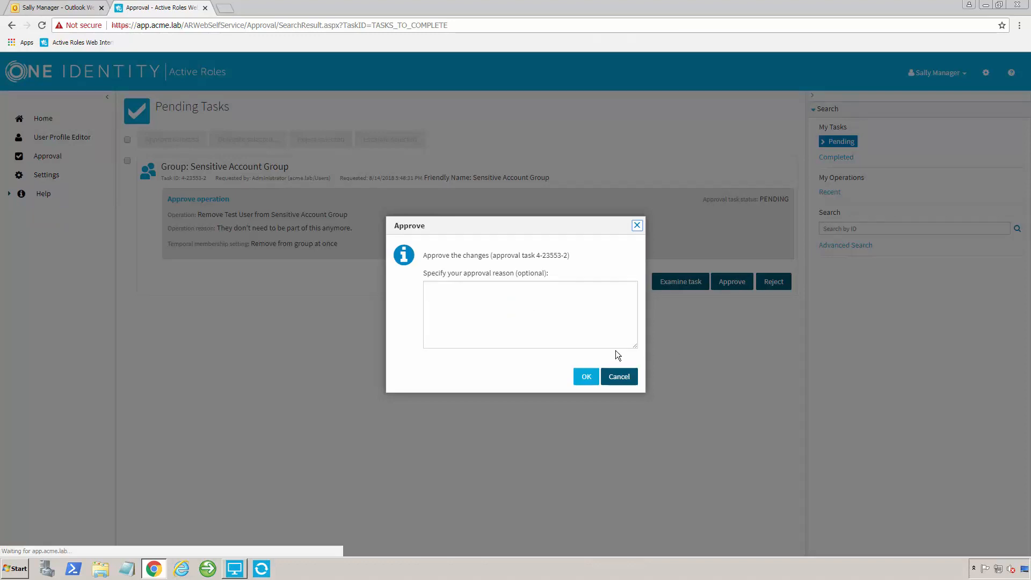
pyautogui.click(585, 376)
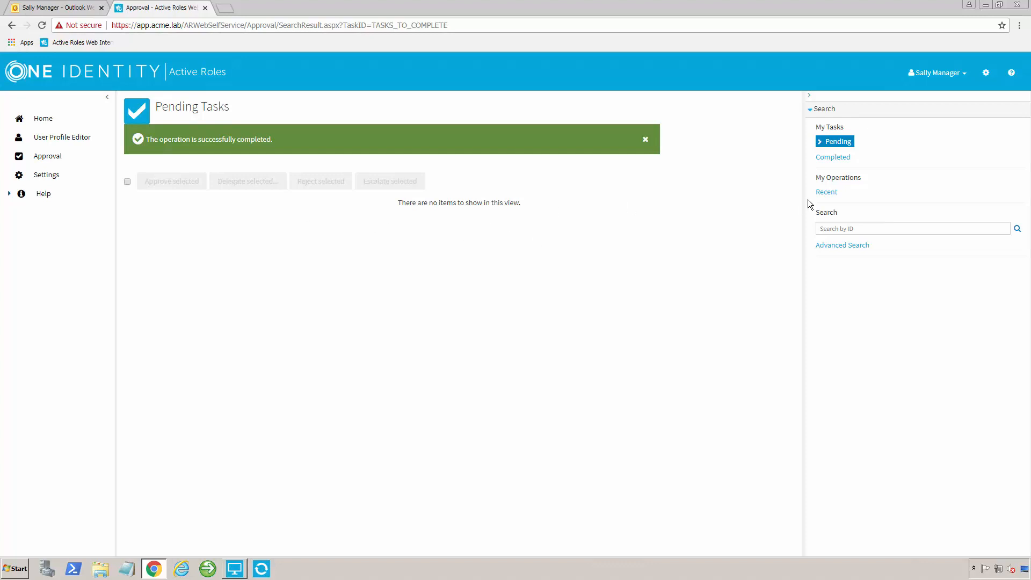
# Step: Show Completed Tasks, where the approved Test User removal now appears
pyautogui.click(832, 157)
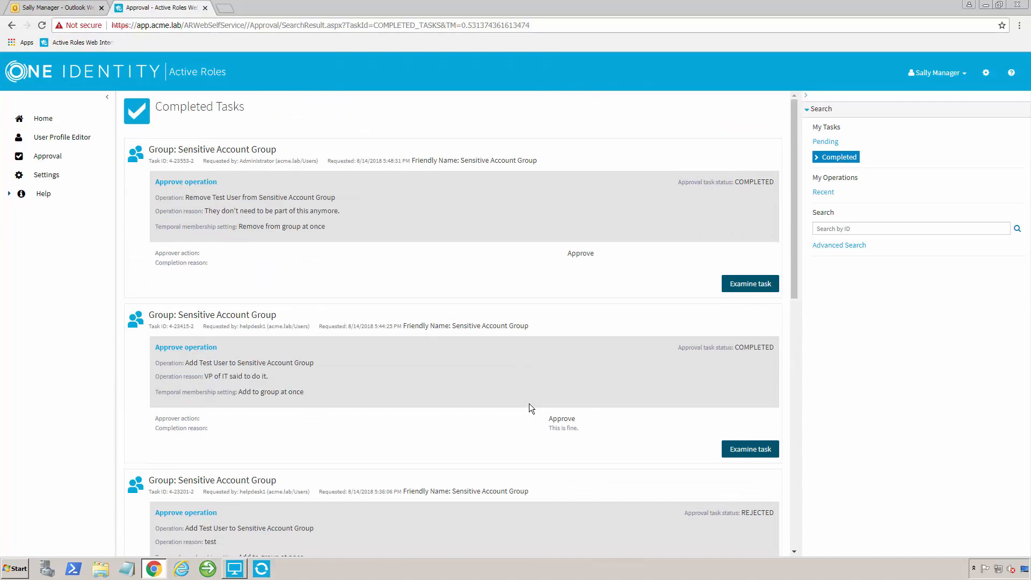
pyautogui.moveTo(768, 251)
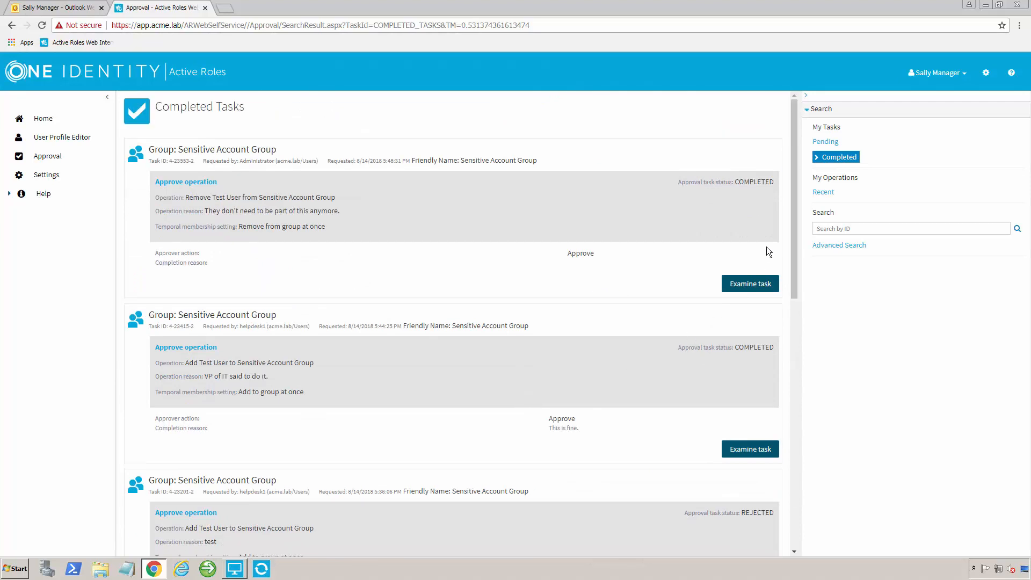
pyautogui.moveTo(582, 347)
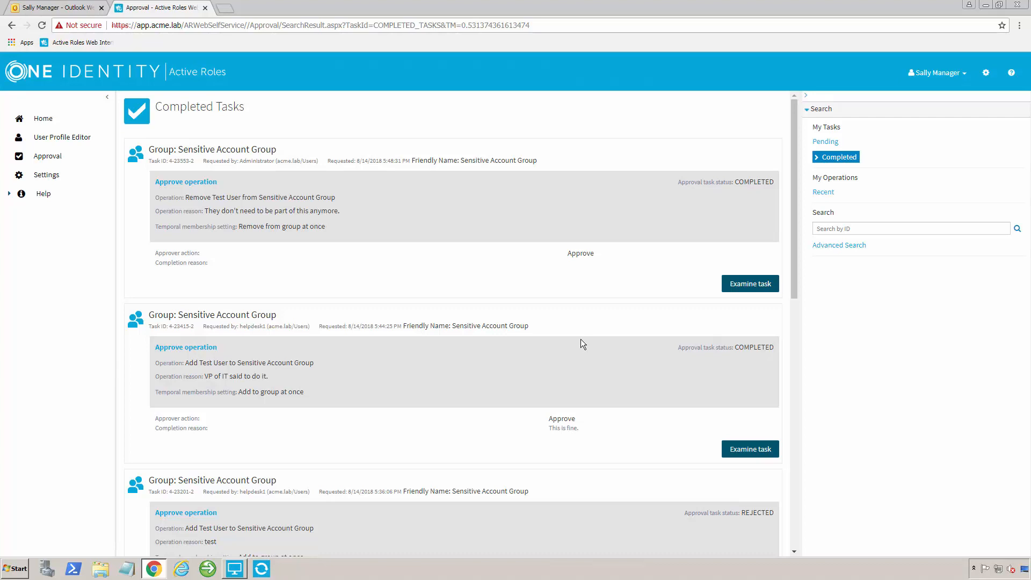
pyautogui.moveTo(65, 335)
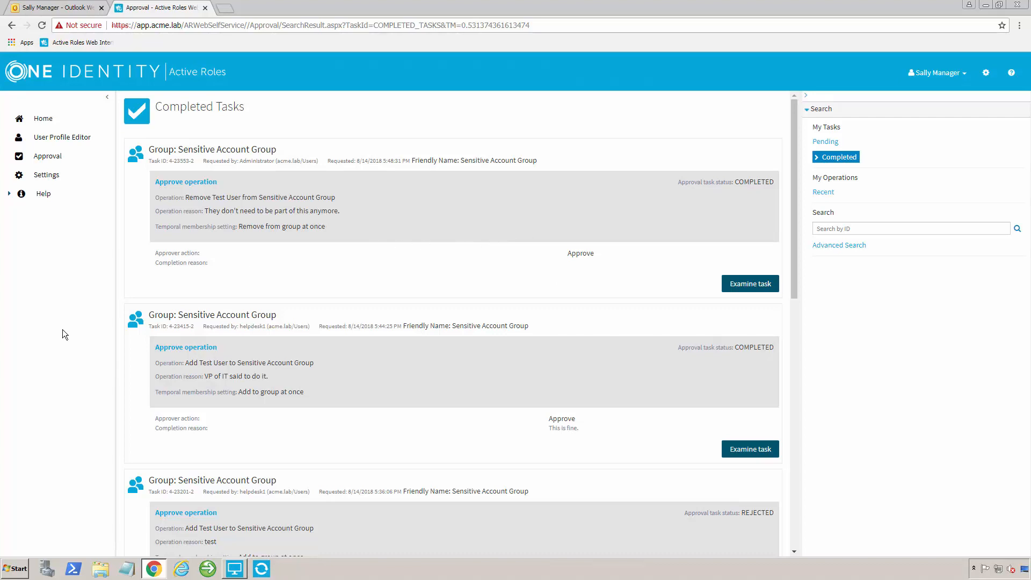